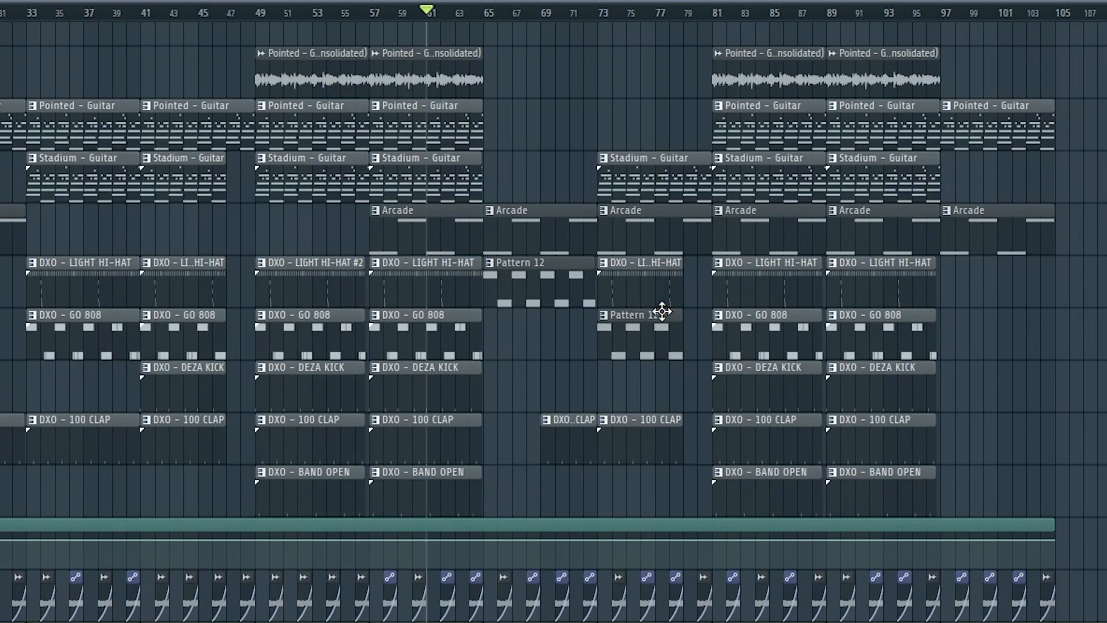
scroll(down, 3)
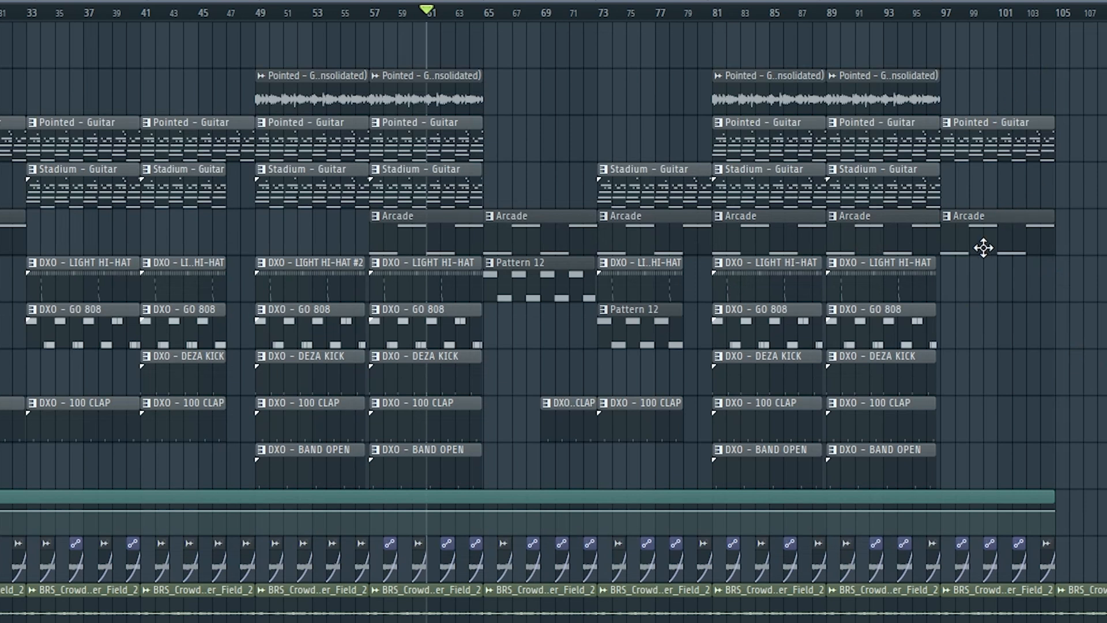
mouse_move(984, 248)
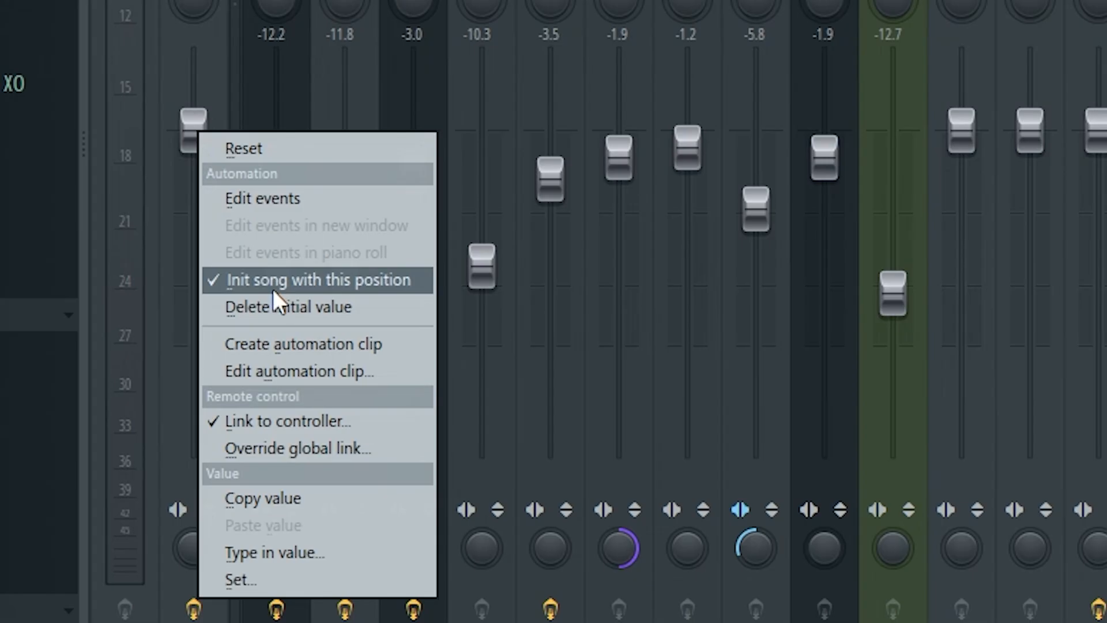
mouse_move(378, 338)
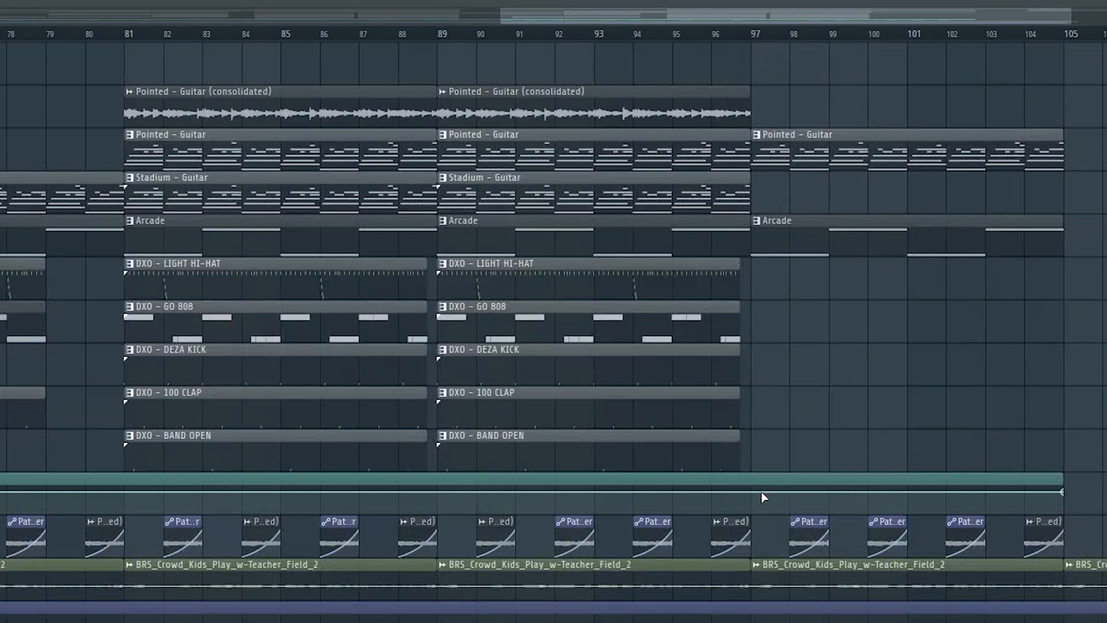
mouse_move(752, 494)
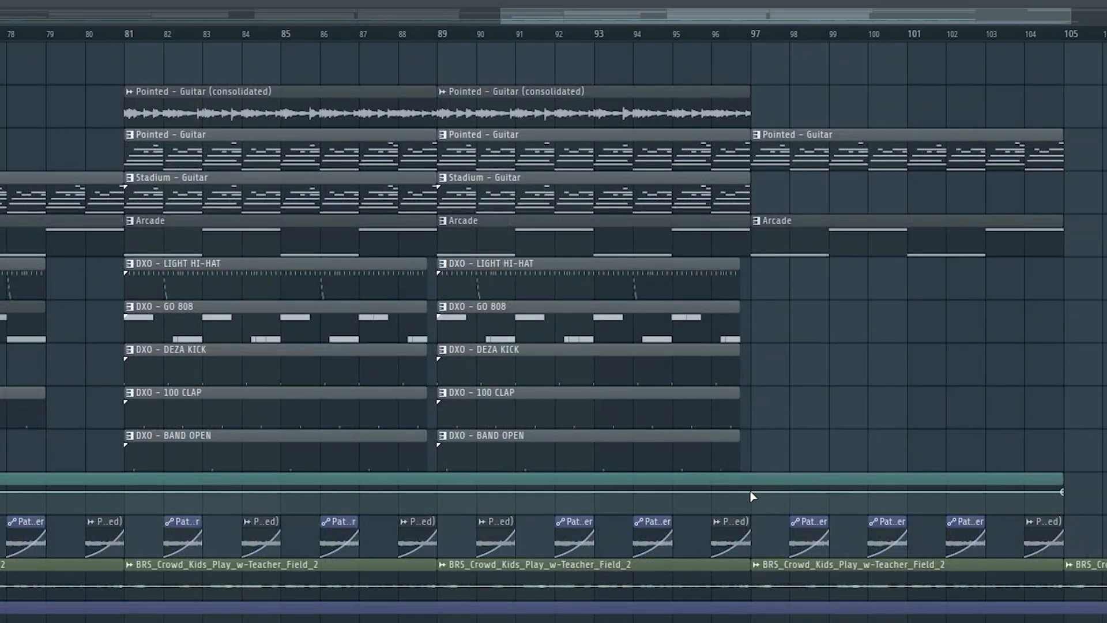